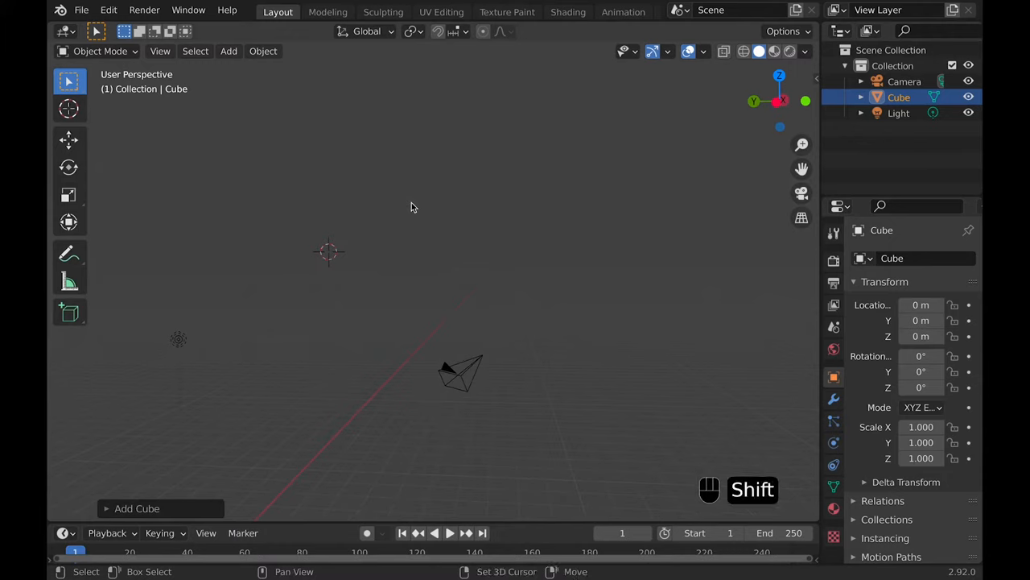
- Center the 3D cursor at the origin, frame the scene, and start moving the cube up
key(shift+c)
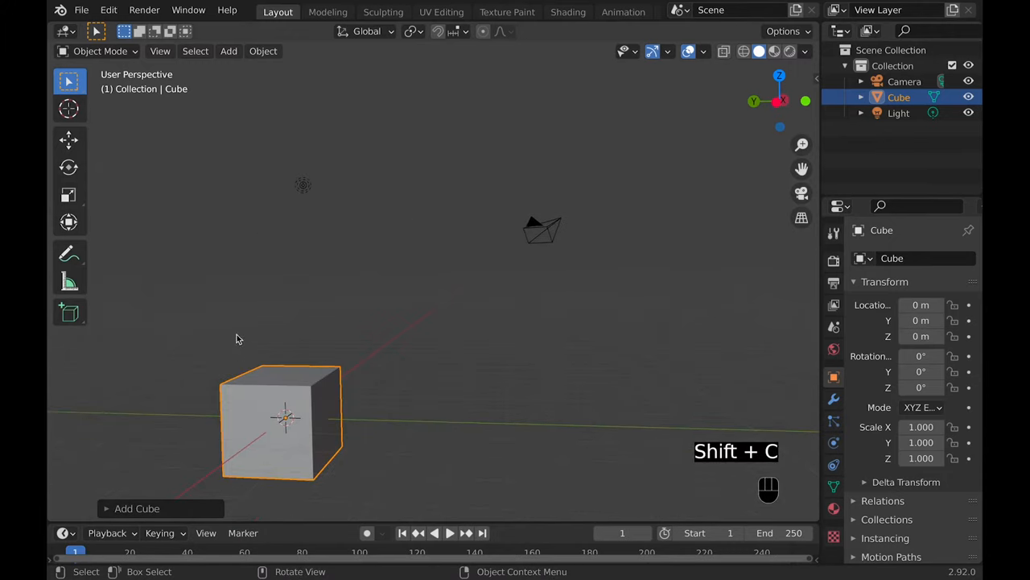
key(g)
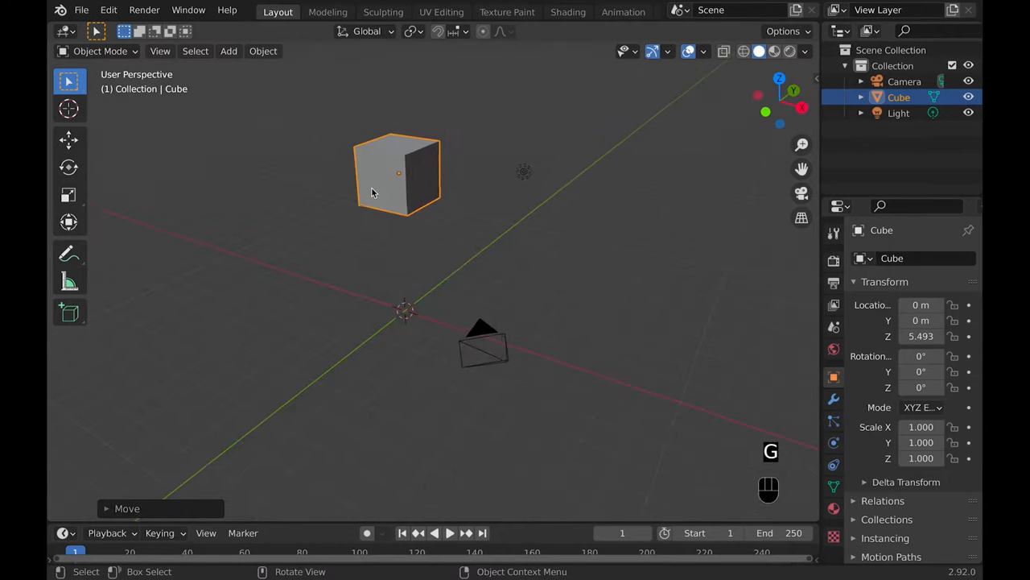
- Bring up the snapping options for the cube's selected vertex
key(shift+s)
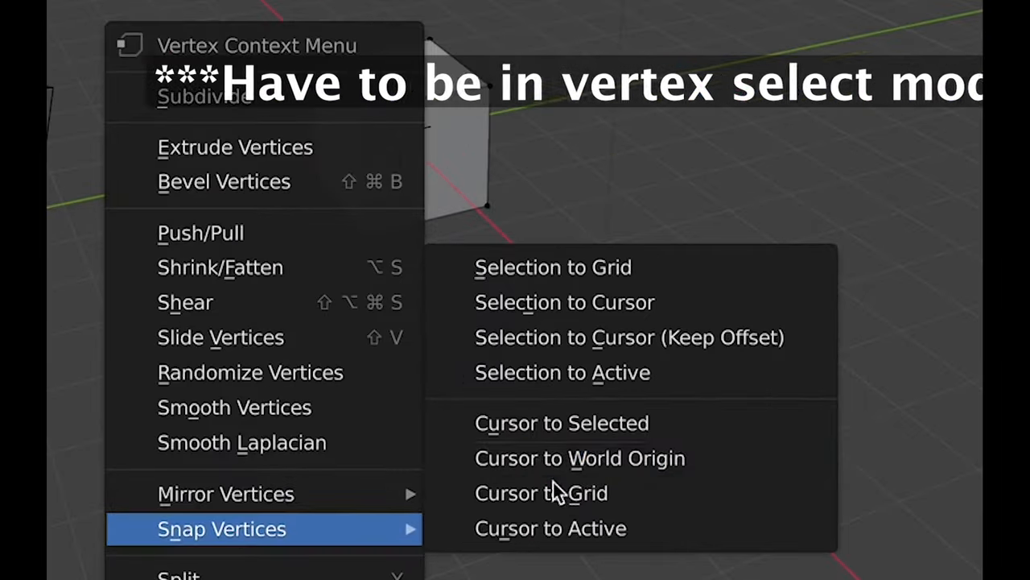
mouse_move(551, 528)
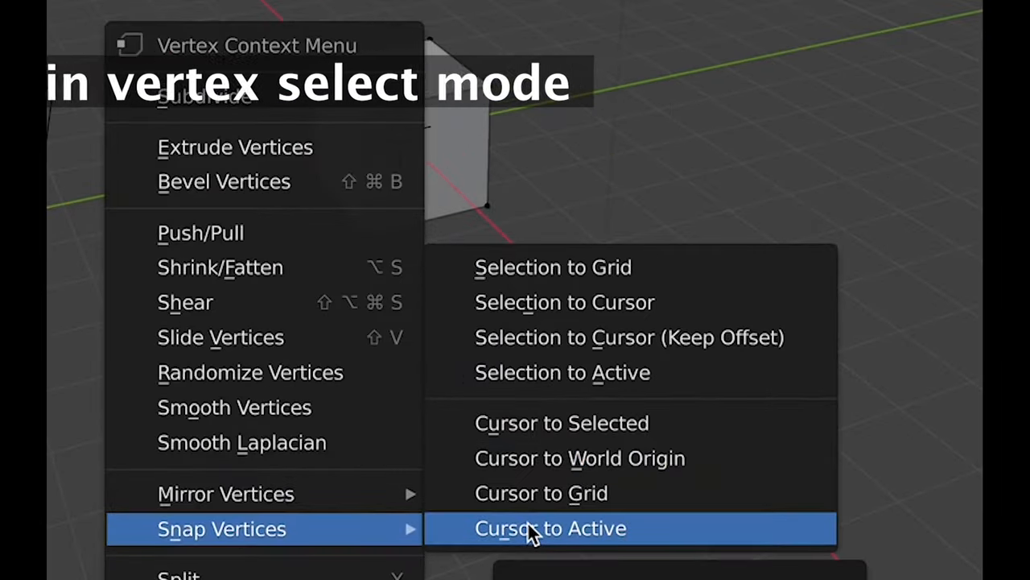
- Snap the 3D cursor to the cube's active vertex with Cursor to Active
click(551, 528)
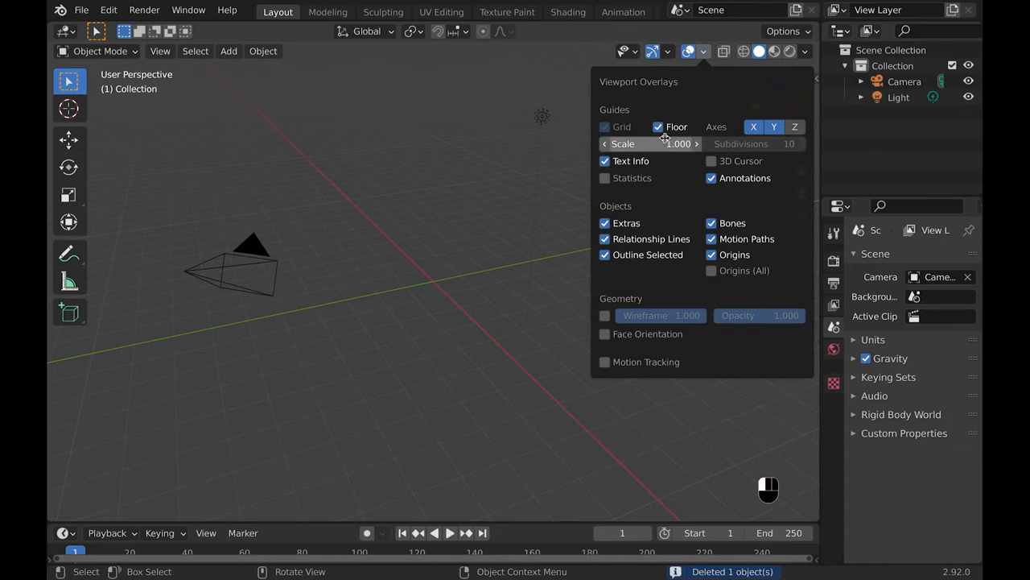
- Re-enable the 3D Cursor overlay so the cursor shows at the world origin
click(703, 50)
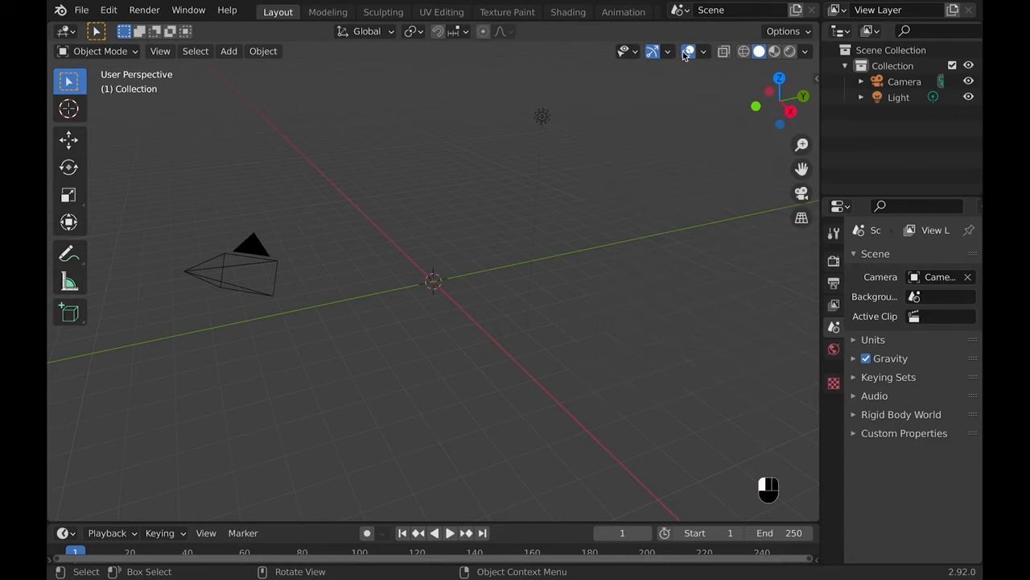